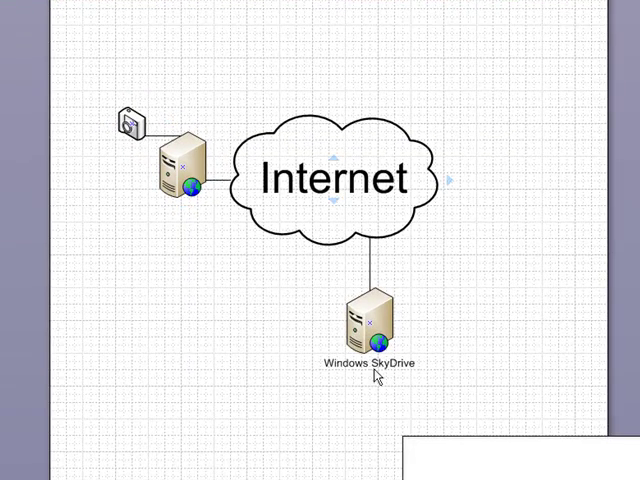
Leave the Visio SkyDrive diagram for the Gladinet Cloud Desktop setup wizard's Customize page
left_click(372, 324)
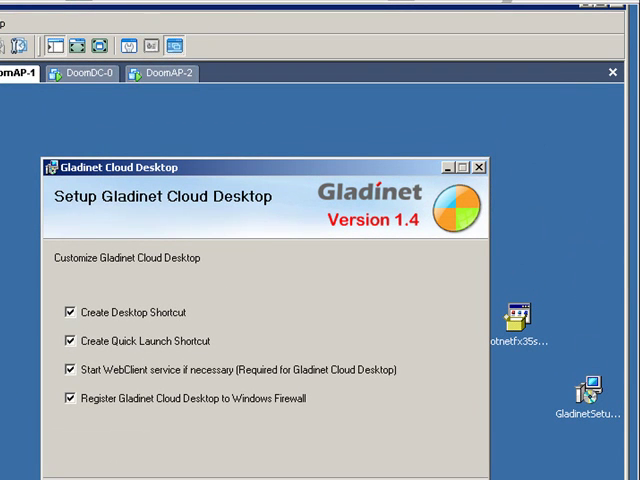
mouse_move(512, 50)
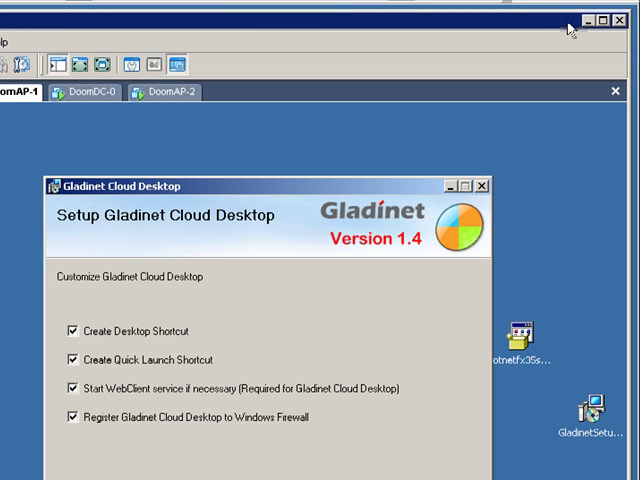
mouse_move(490, 92)
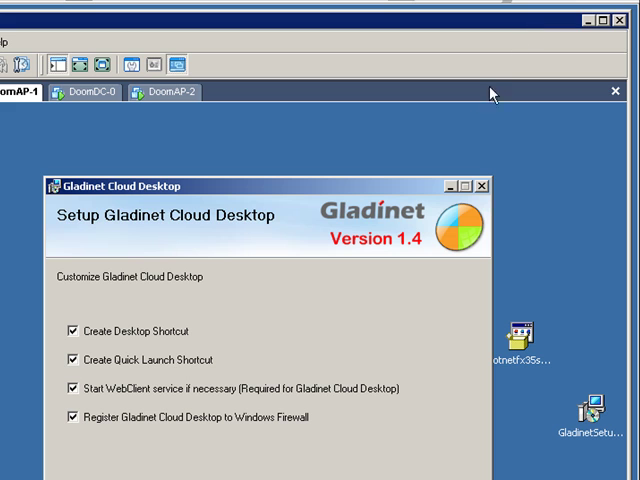
mouse_move(336, 196)
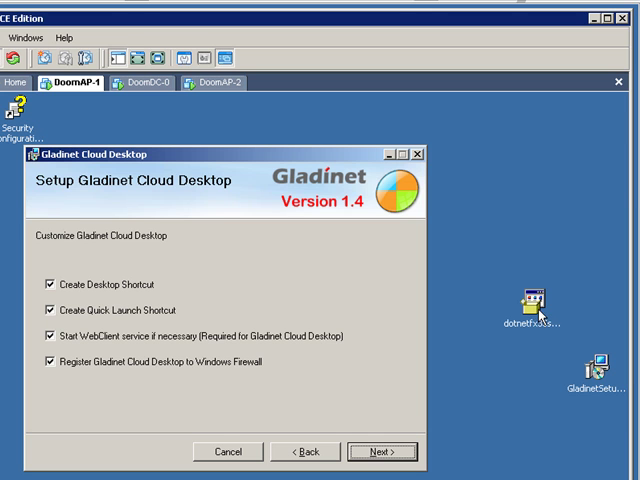
Install with all shortcuts and firewall registration into C:\Program Files\Gladinet\Gladinet Cloud Desktop\
left_click(530, 304)
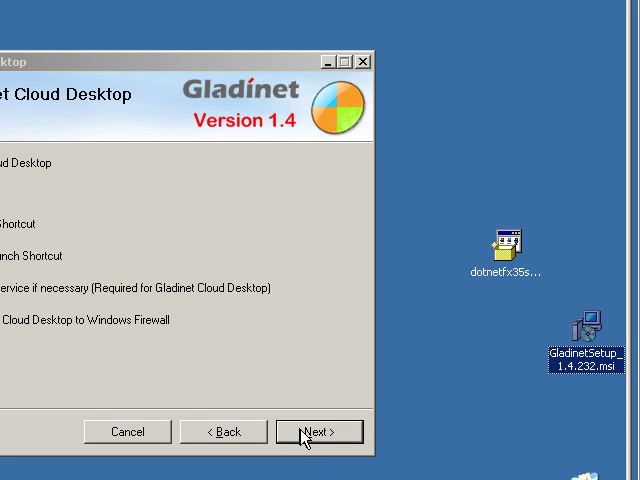
left_click(318, 432)
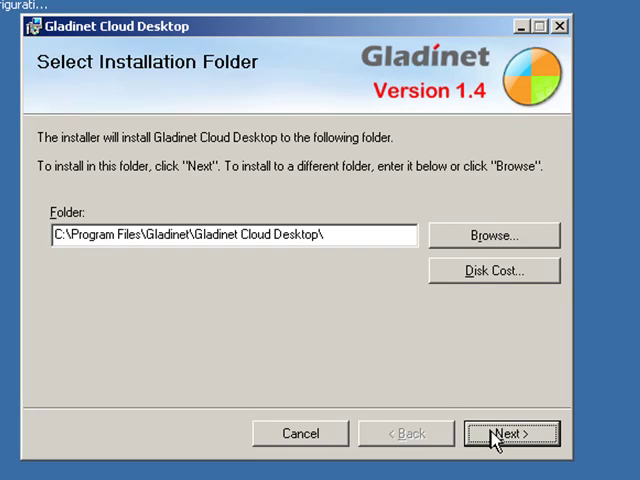
left_click(512, 432)
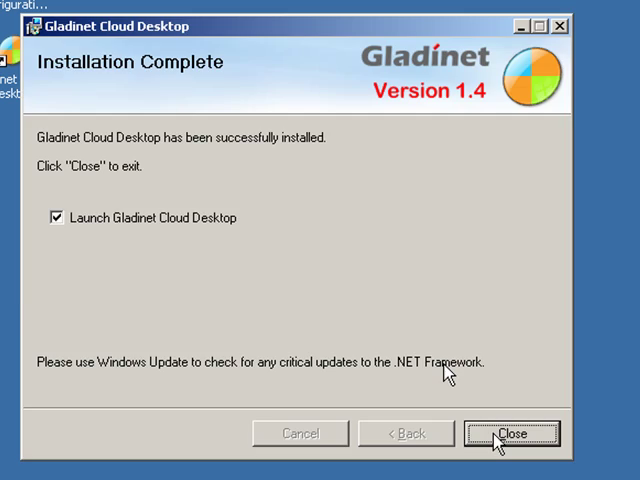
Launch Cloud Desktop on the free starter edition, skip registration and add Windows Live SkyDrive storage
left_click(512, 432)
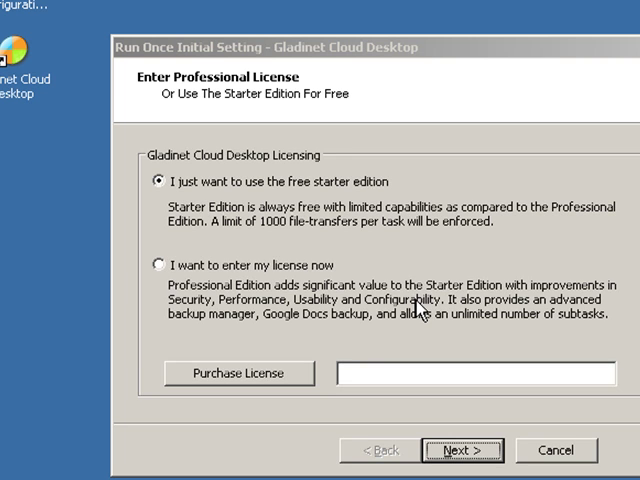
mouse_move(330, 224)
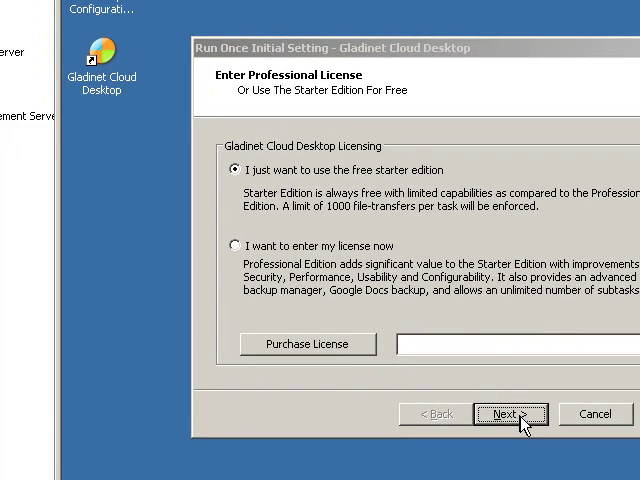
left_click(512, 414)
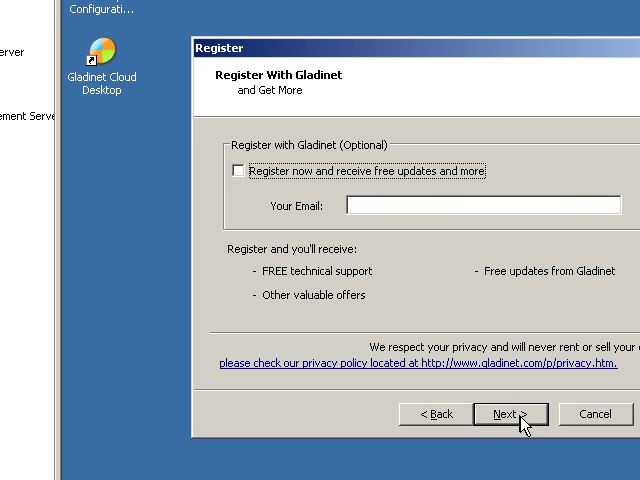
left_click(512, 414)
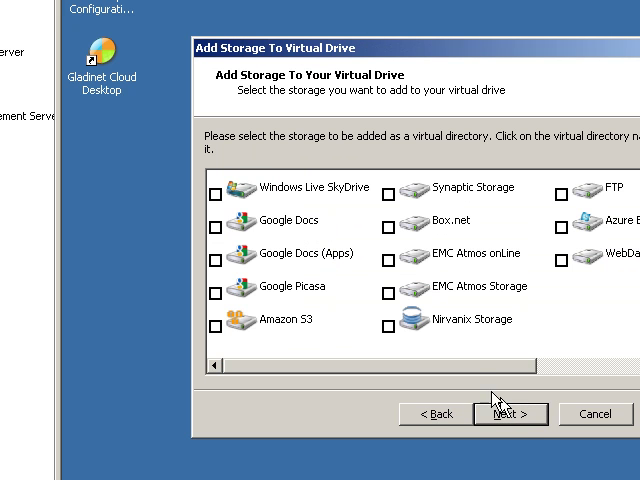
mouse_move(372, 328)
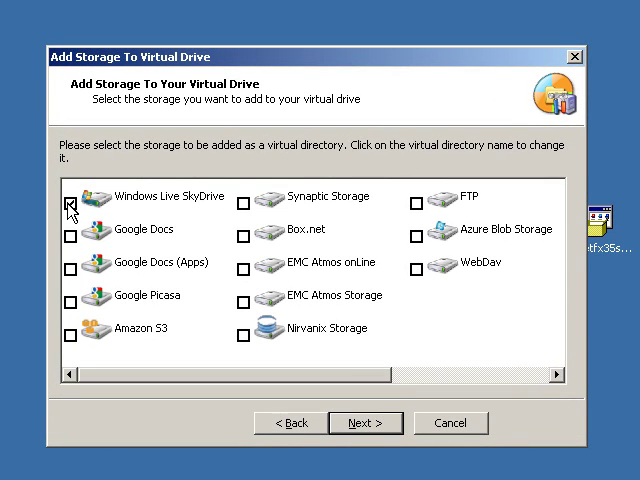
left_click(74, 196)
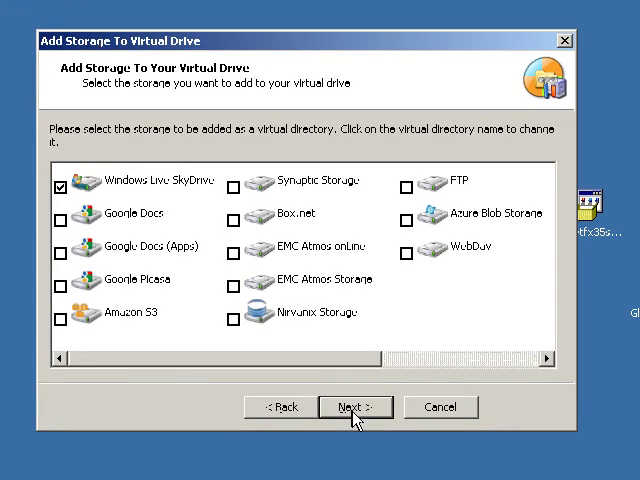
left_click(356, 408)
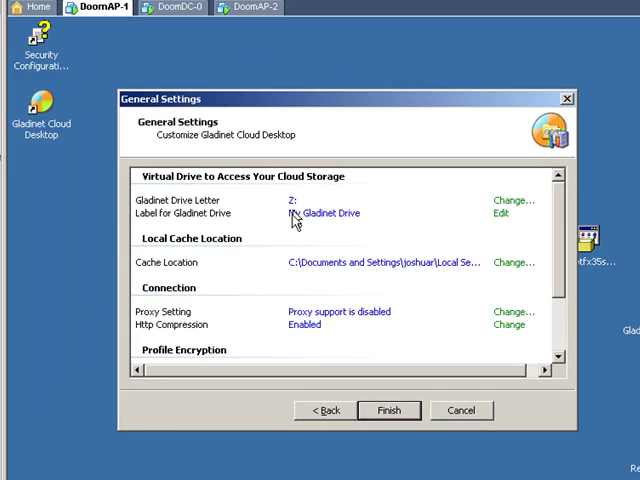
Keep Z: as the drive letter, finish the general settings and approve the Gladinet Virtual Adapter
left_click(516, 200)
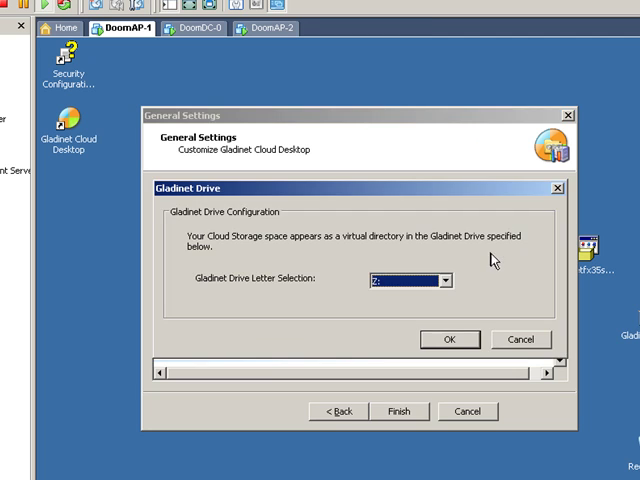
left_click(448, 340)
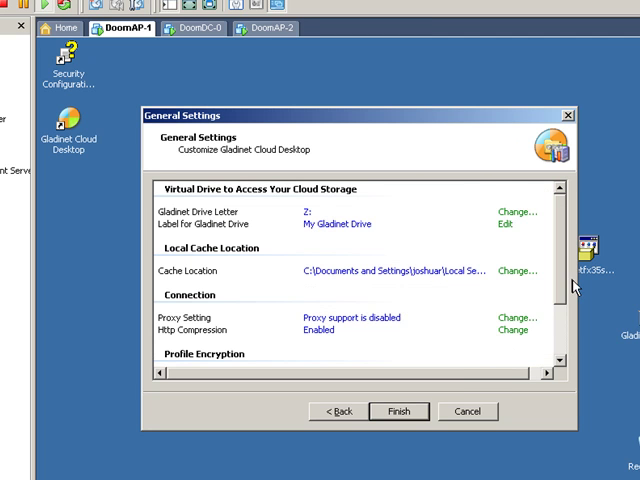
scroll("down", 3)
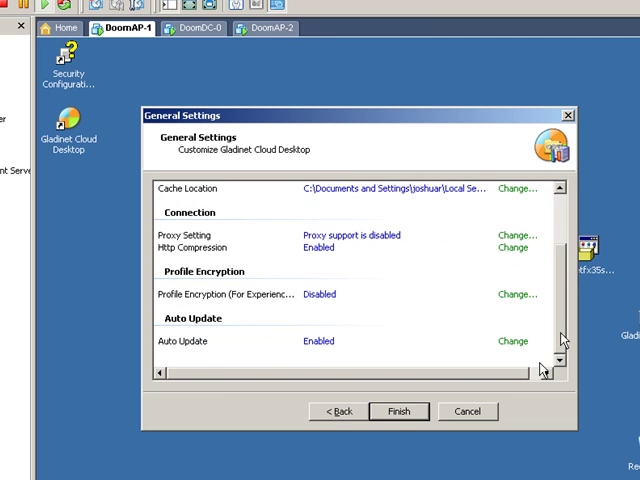
left_click(398, 412)
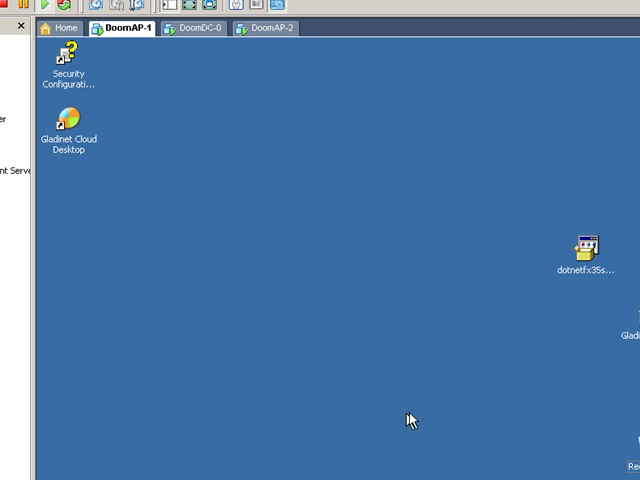
mouse_move(420, 412)
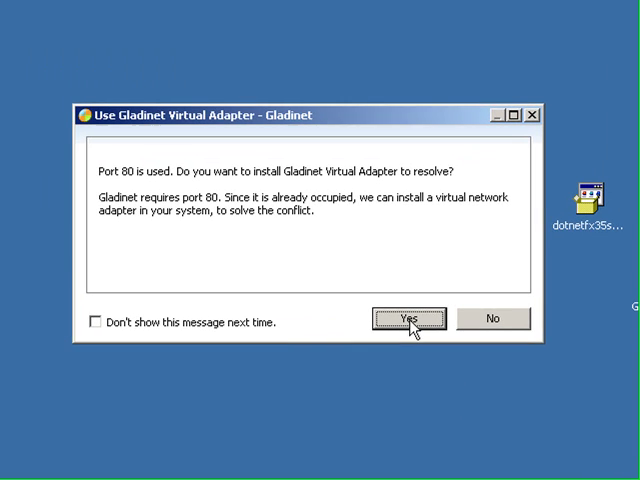
left_click(408, 320)
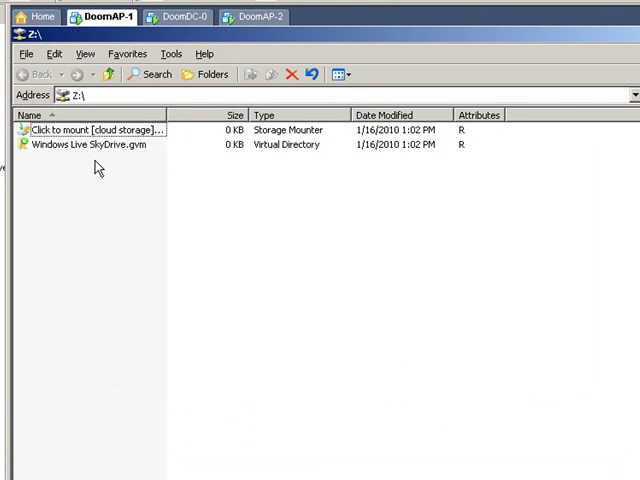
mouse_move(90, 144)
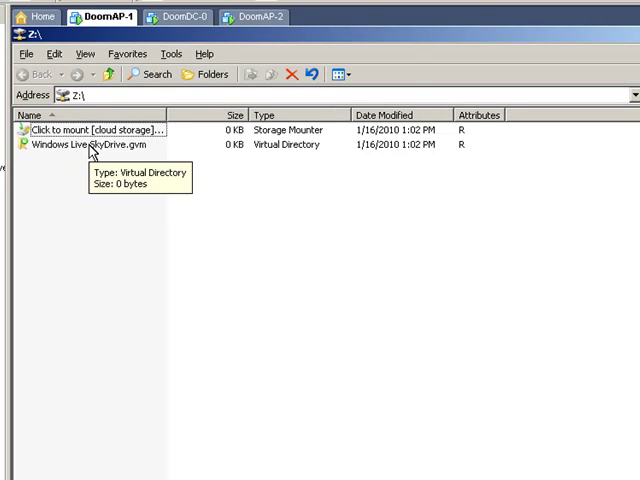
Mount Windows Live SkyDrive.gvm on Z: with the gmail.com Live ID and accept the plugin EULA
double_click(96, 144)
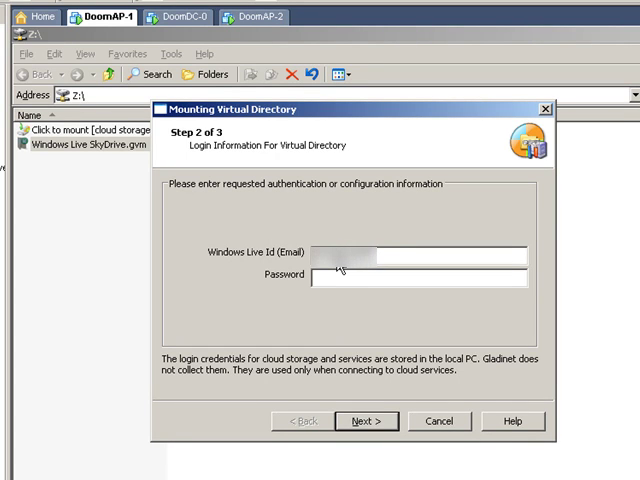
type("gmail")
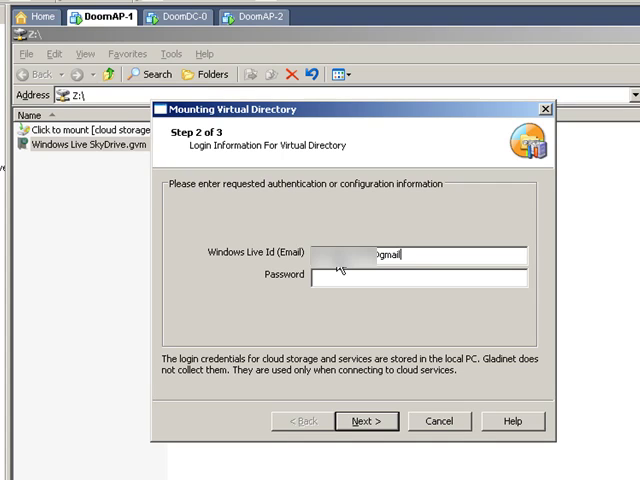
type(".com")
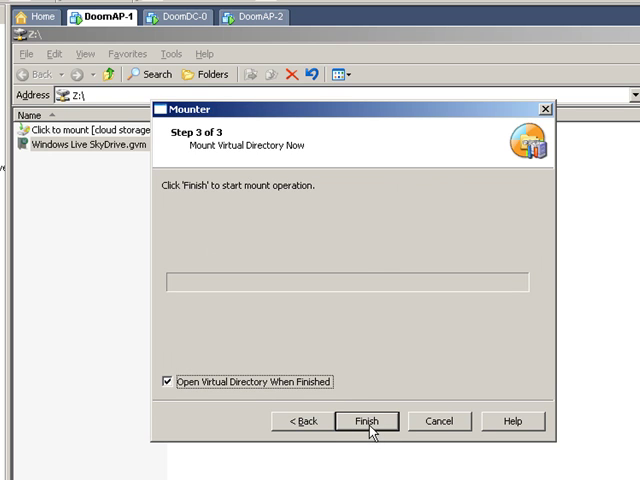
left_click(368, 420)
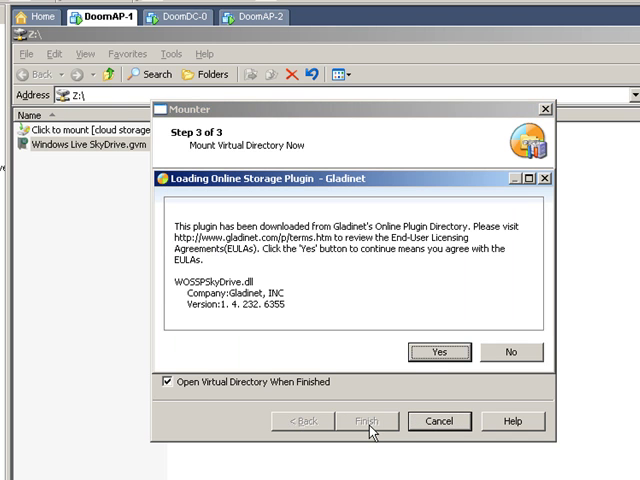
left_click(440, 352)
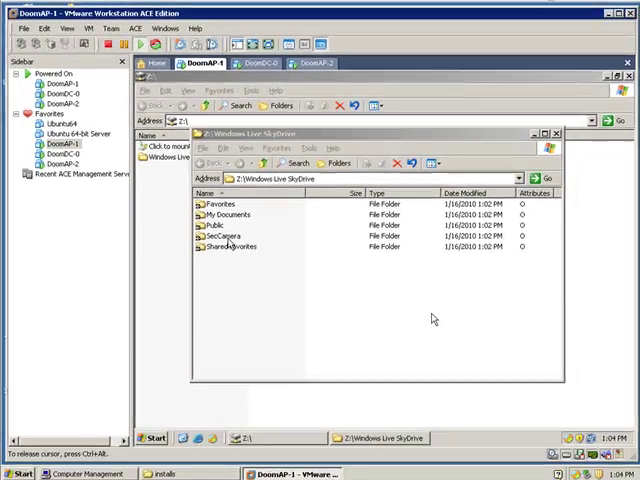
mouse_move(316, 220)
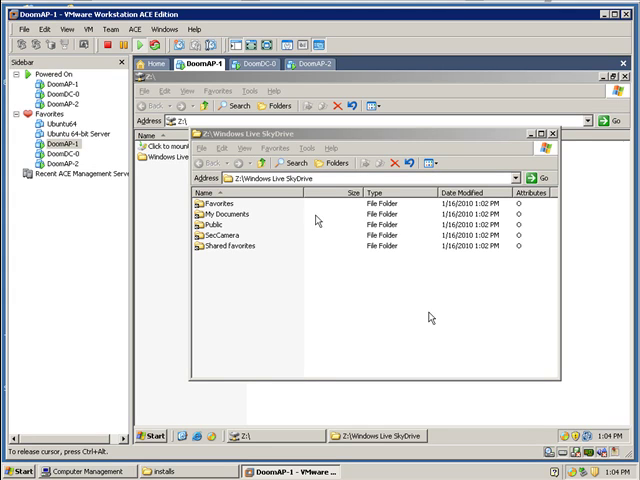
View My Gladinet Drive (Z:) with its Windows Live SkyDrive folder in Explorer, then close it
left_click(164, 472)
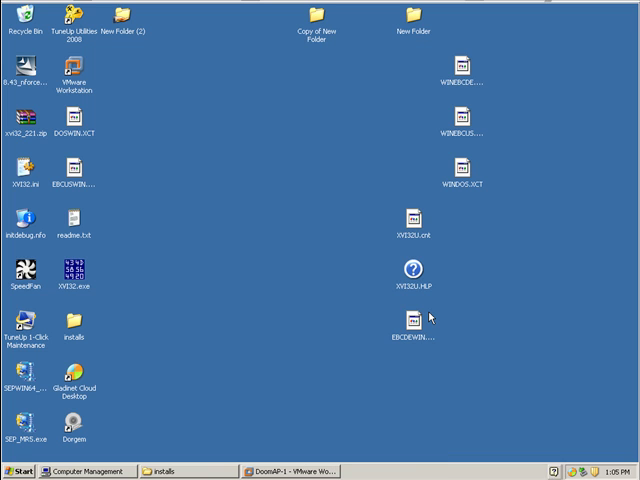
mouse_move(84, 470)
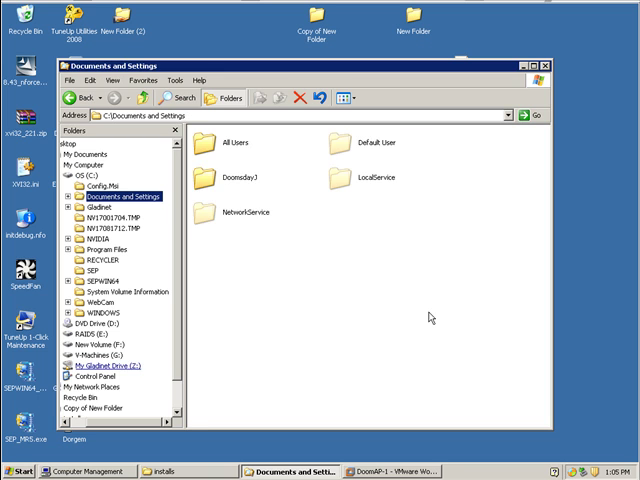
left_click(108, 364)
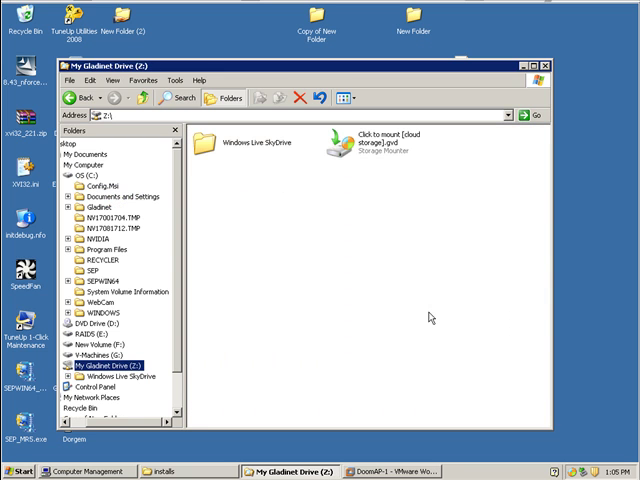
double_click(248, 142)
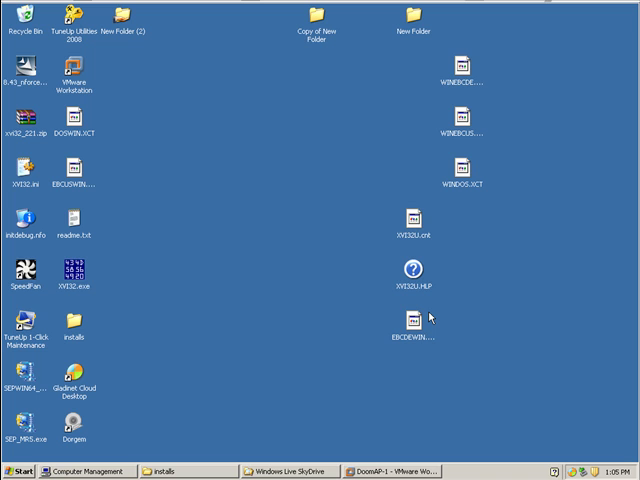
Launch Dorgem, capture an image now and choose the Creative WebCam Live! Ultra (WPW) camera
left_click(72, 420)
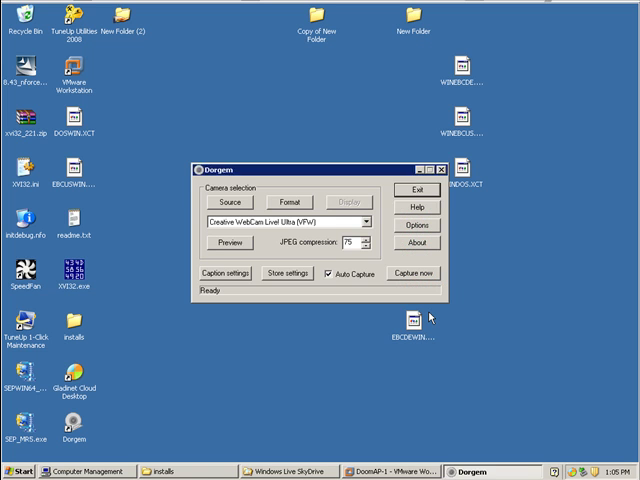
left_click(412, 272)
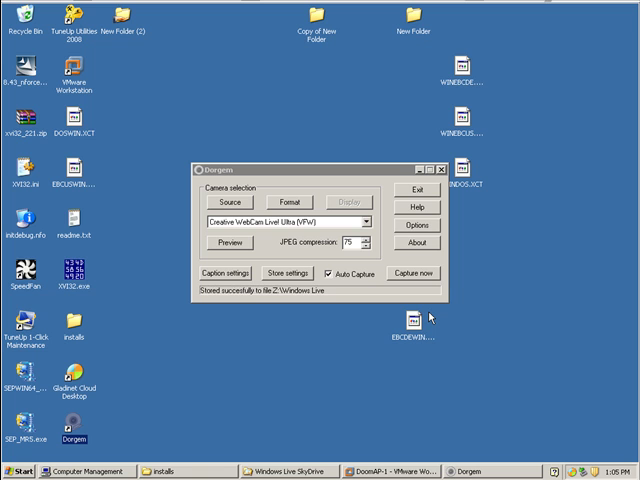
left_click(372, 220)
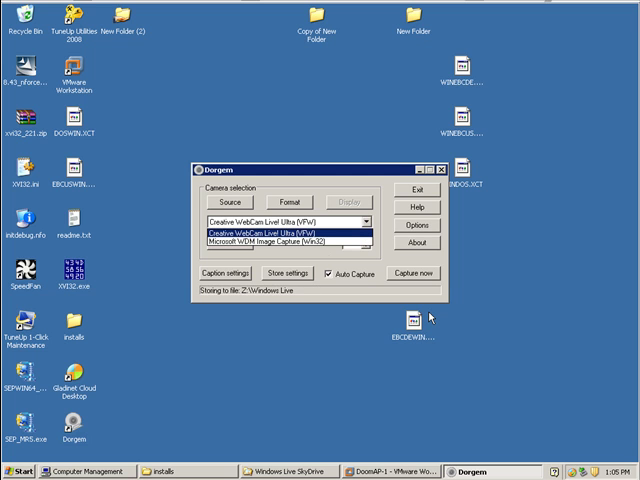
left_click(280, 234)
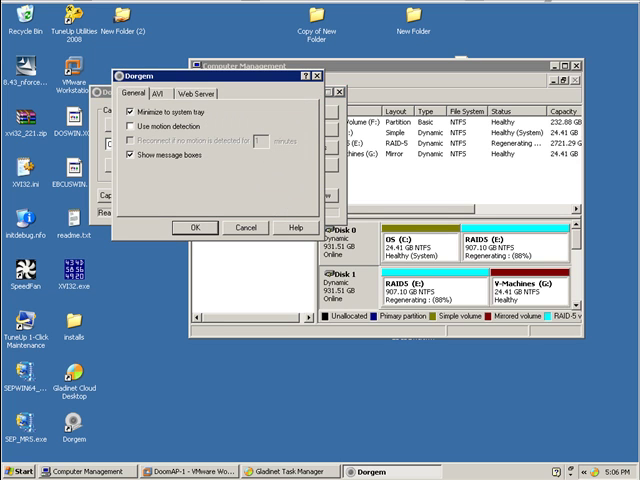
Create an enabled file store named LivingRoom saving every 3 seconds
left_click(132, 126)
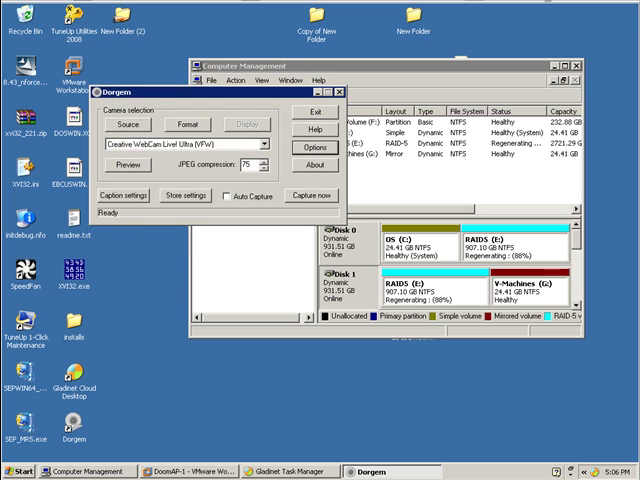
left_click(178, 196)
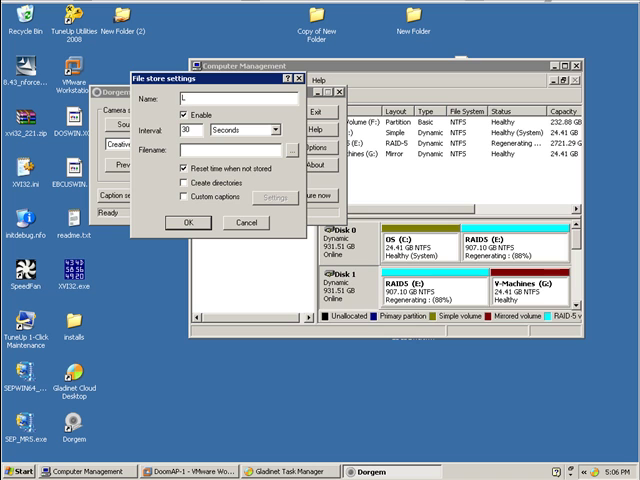
type("ivingRoom")
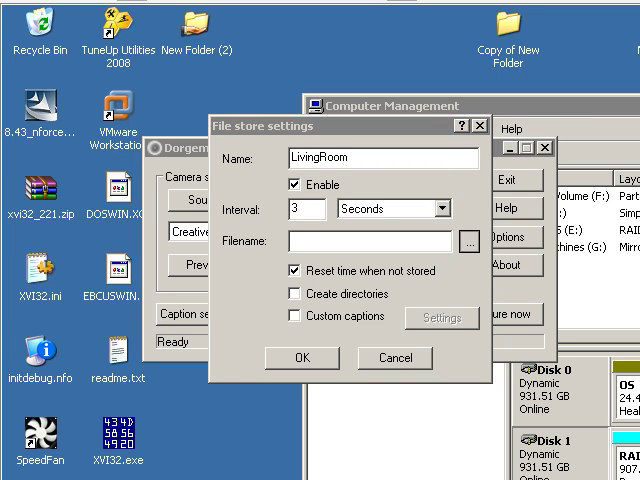
Point the LivingRoom store at Z:\Windows Live SkyDrive\SecCamera
left_click(466, 240)
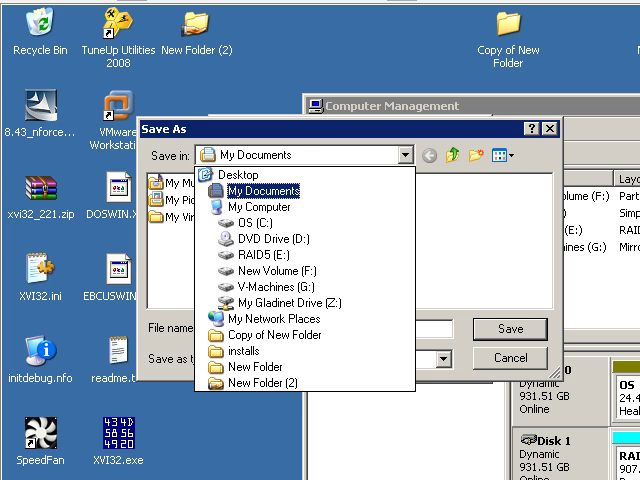
left_click(290, 302)
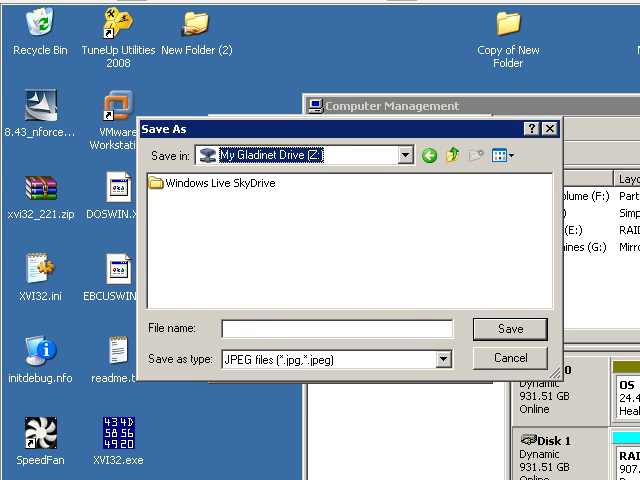
double_click(232, 182)
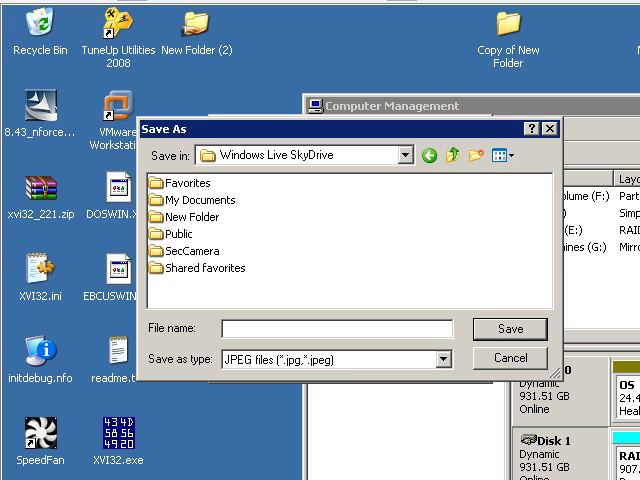
left_click(190, 250)
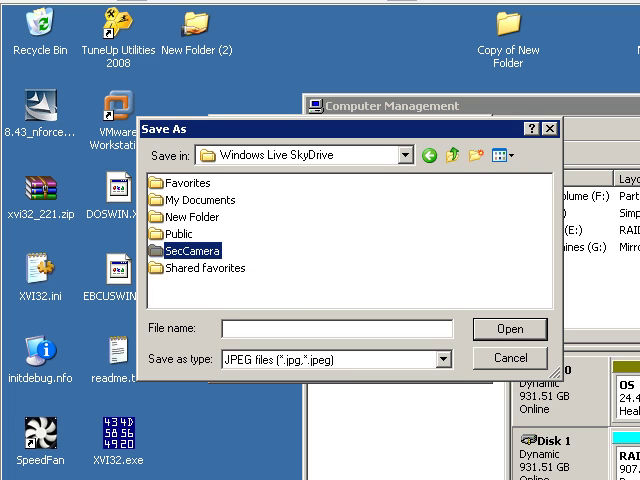
double_click(192, 250)
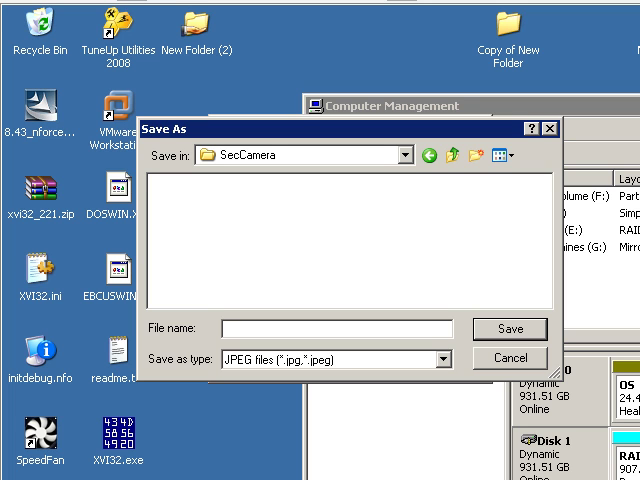
Name the captures with an LR%G%g filename pattern and save the store
type("LR")
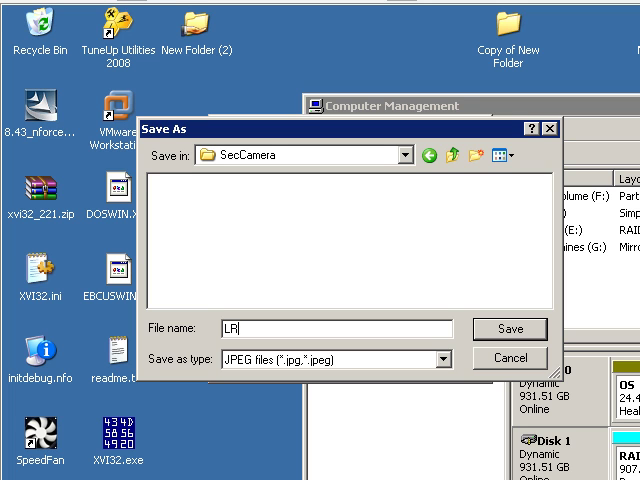
type("%")
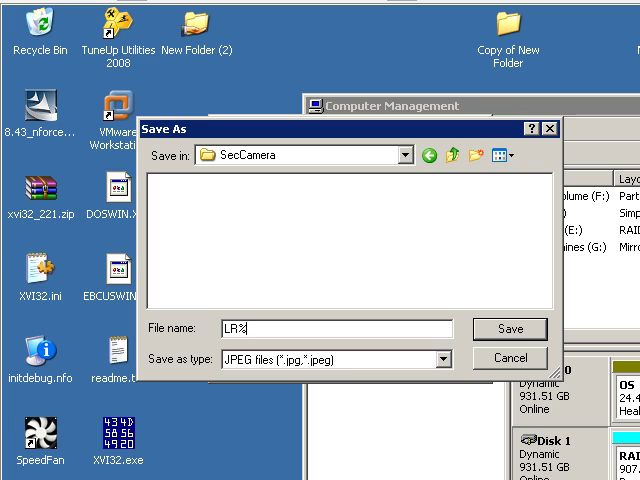
type("G.")
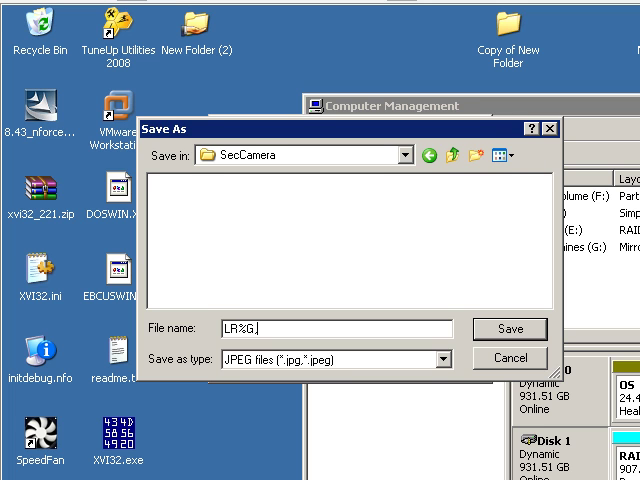
type("%g")
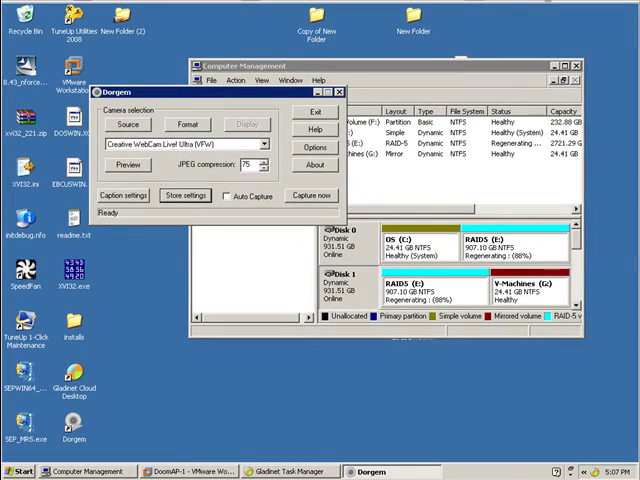
Turn on Auto Capture to SecCamera, then check the online SkyDrive folder in the browser
left_click(124, 164)
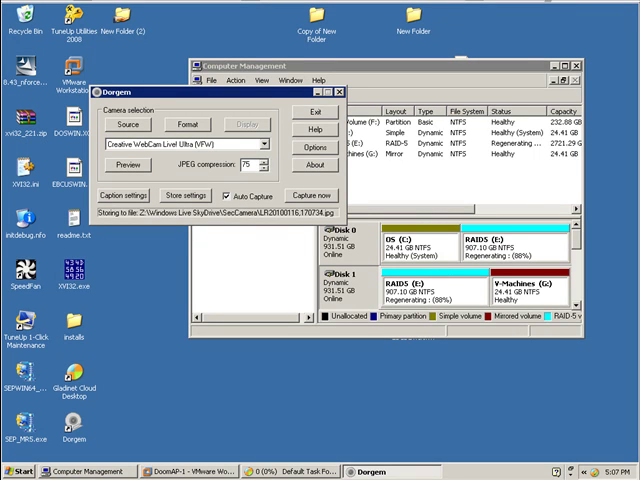
left_click(312, 196)
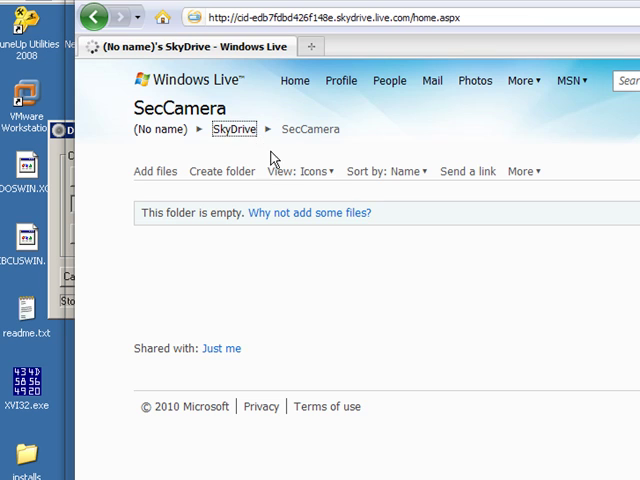
Return from the empty SecCamera folder to the top-level SkyDrive folder list via the breadcrumb
left_click(234, 128)
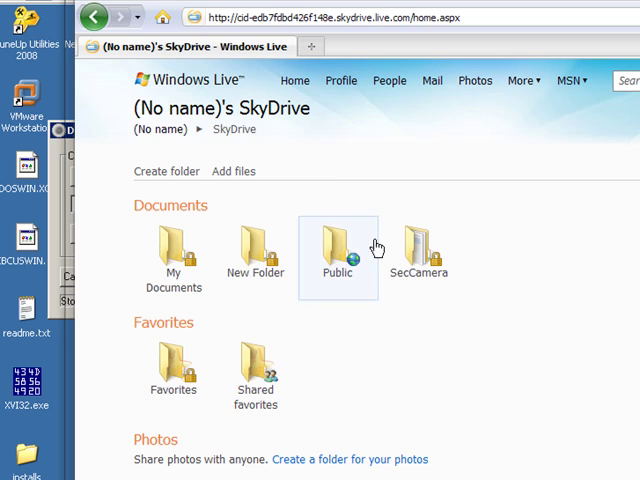
mouse_move(408, 268)
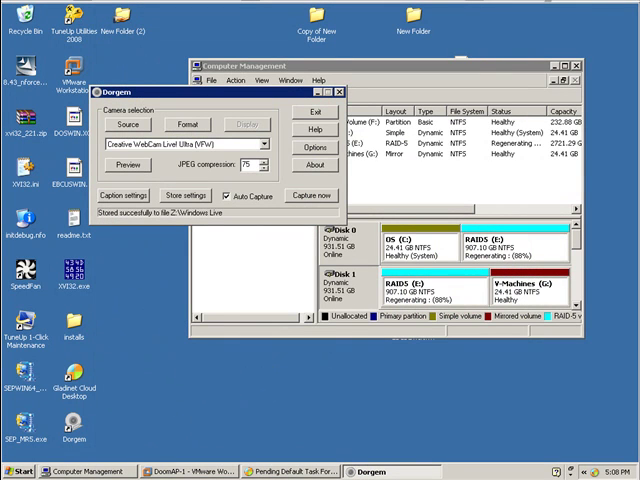
Capture two more webcam images in Dorgem, storing them to the SecCamera folder
left_click(312, 196)
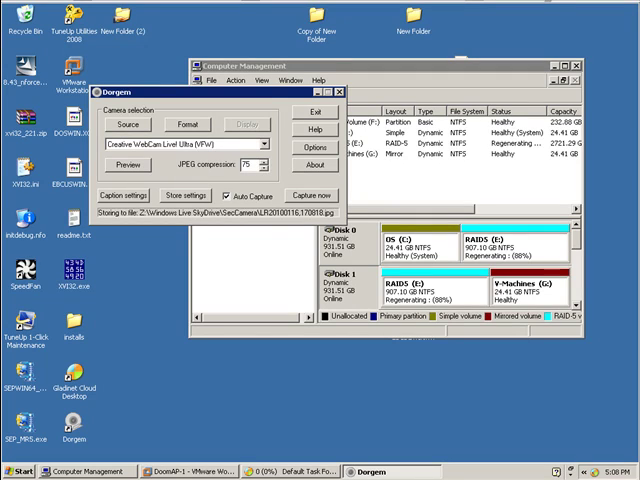
left_click(312, 196)
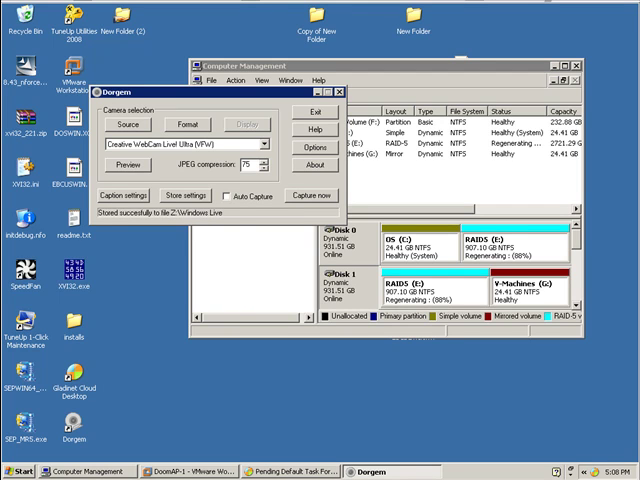
Browse to My Computer from the Start menu to view the captures on drive Z:
left_click(24, 470)
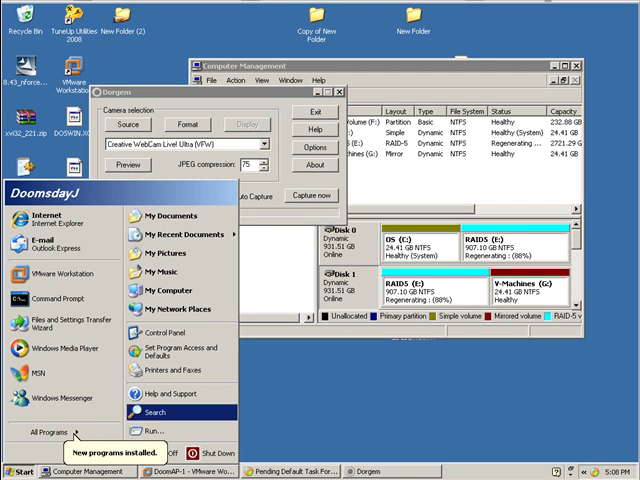
mouse_move(176, 288)
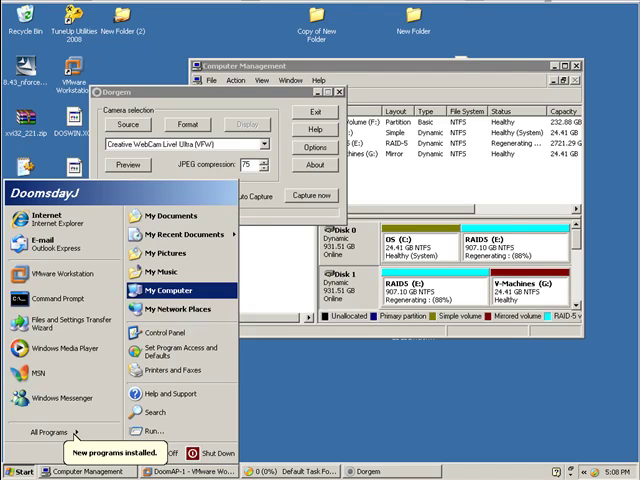
left_click(172, 290)
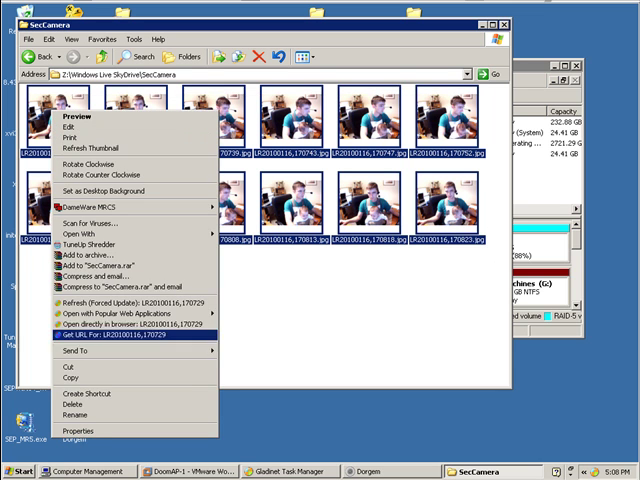
Delete all 12 LR-prefixed JPEG captures from Z:\Windows Live SkyDrive\SecCamera and confirm
left_click(68, 404)
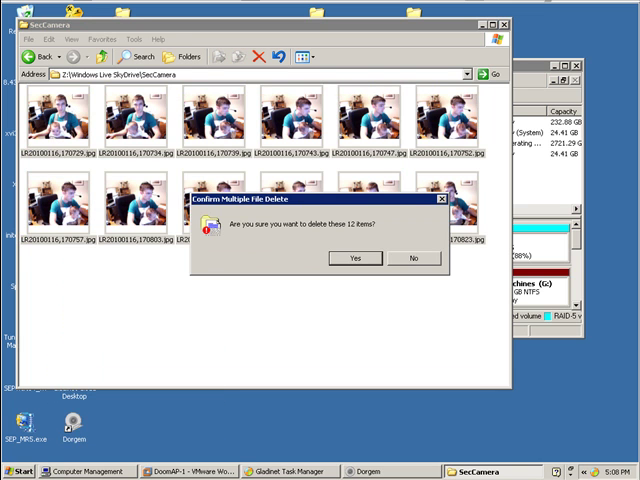
left_click(352, 258)
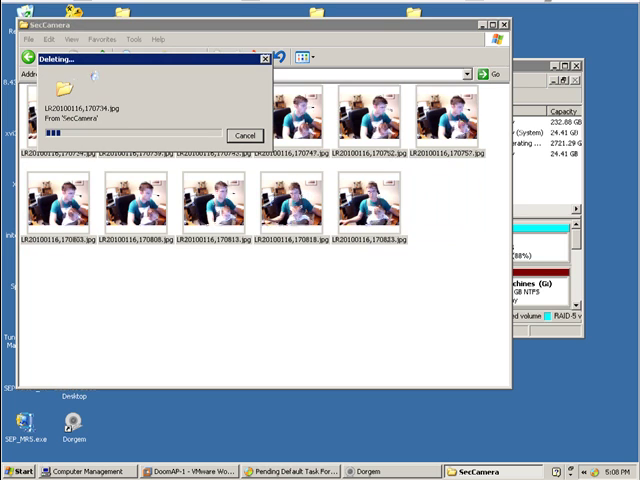